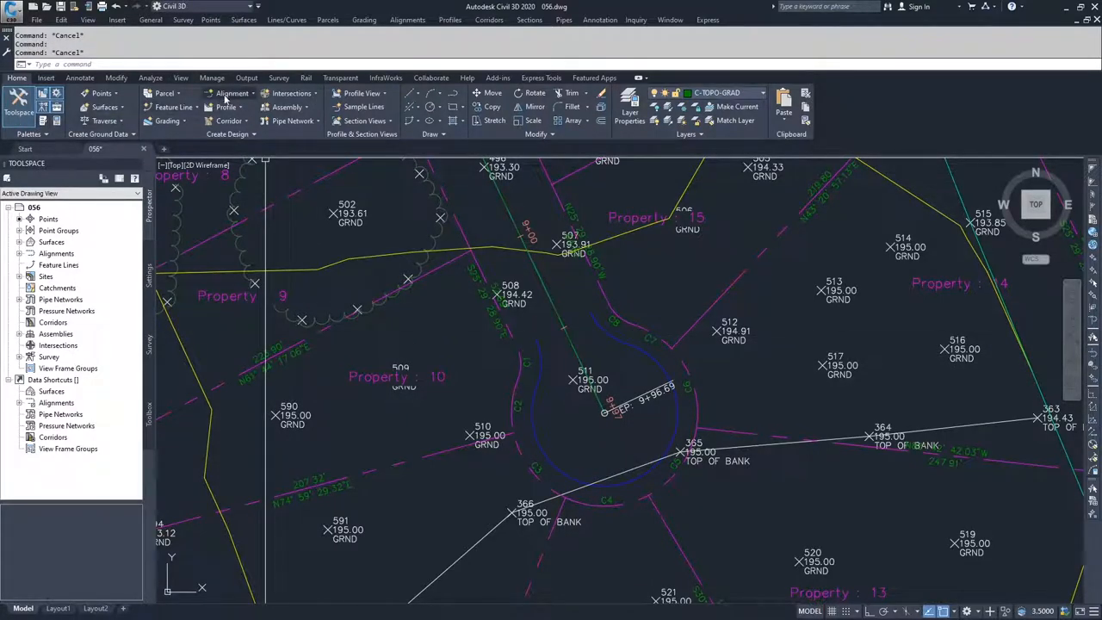
# - Start Create Alignment from Objects and pick the cul-de-sac polyline as the source
pyautogui.click(232, 92)
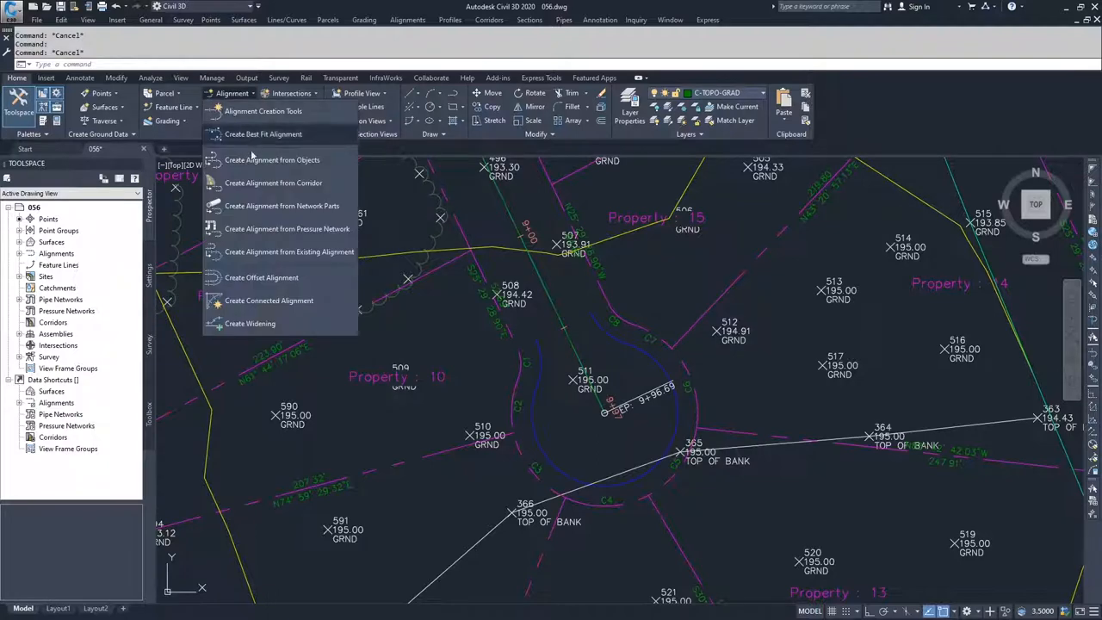
pyautogui.moveTo(272, 159)
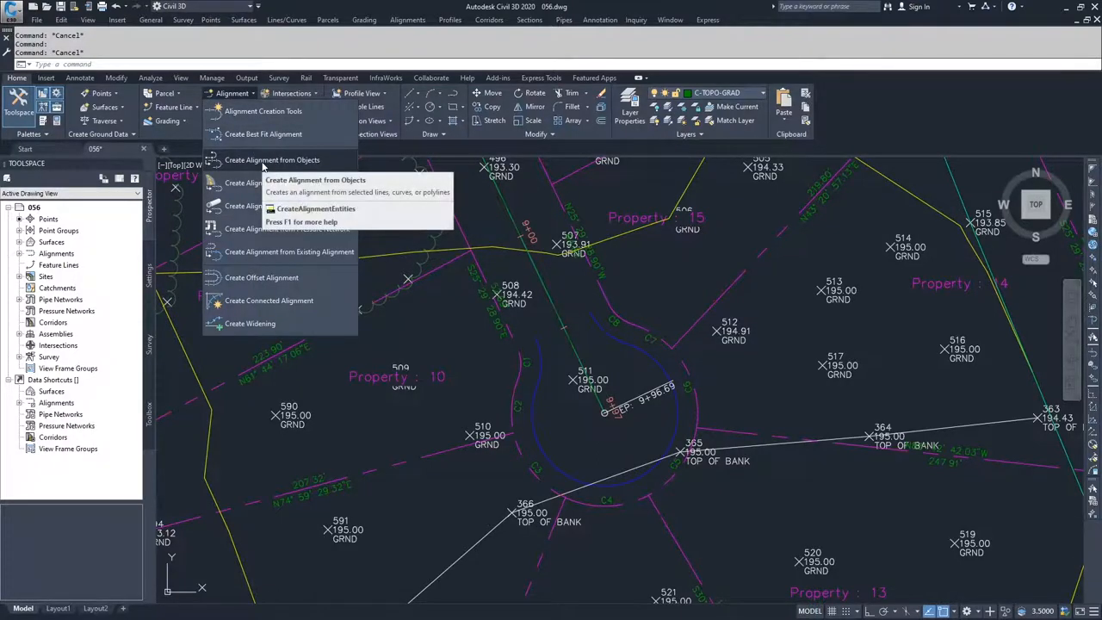
pyautogui.click(273, 159)
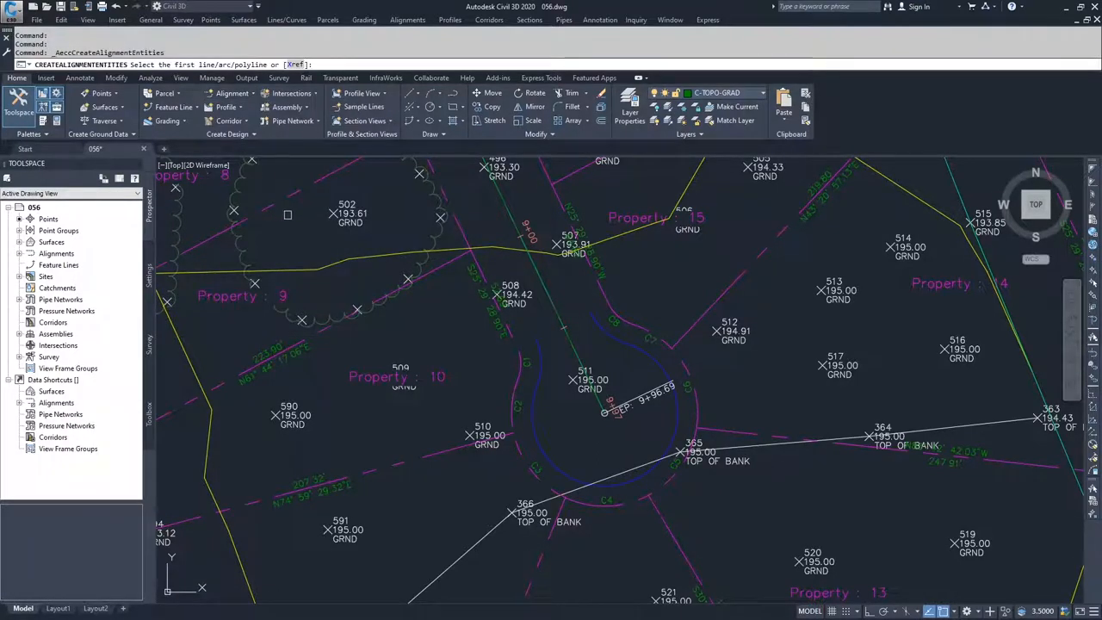
pyautogui.moveTo(345, 241)
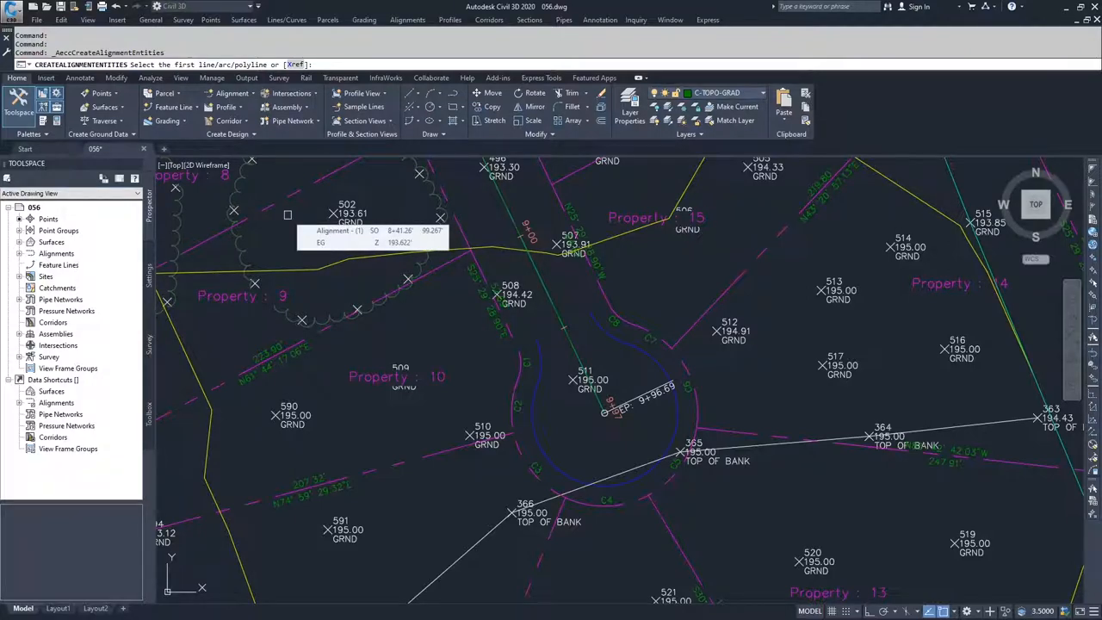
pyautogui.click(541, 362)
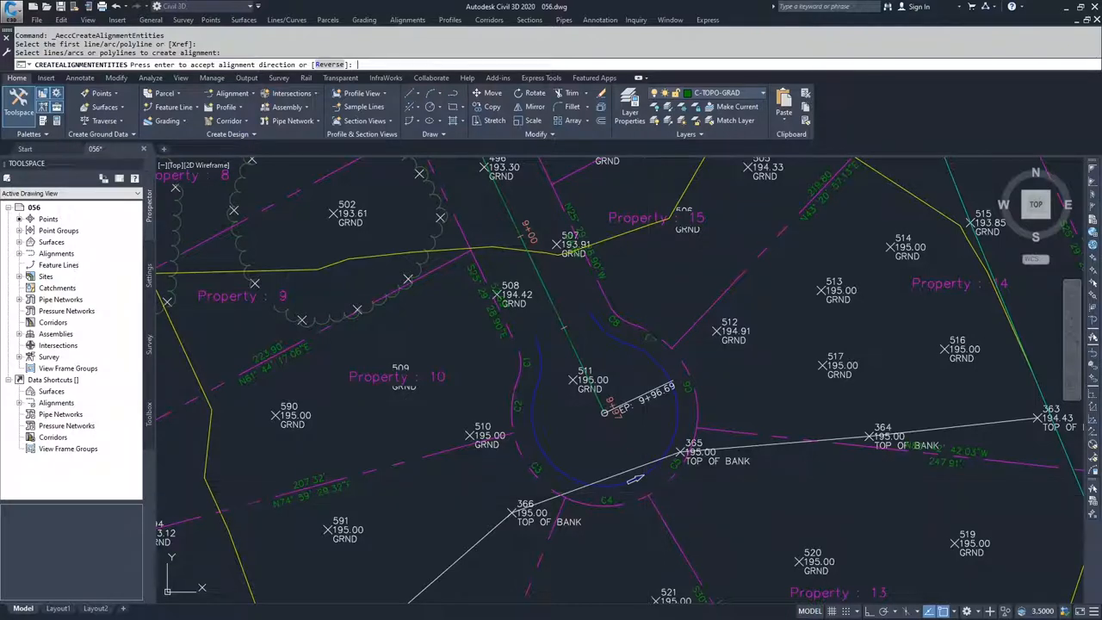
# - Accept the direction, disable curves between tangents, review Design Criteria, and create the alignment
pyautogui.press('enter')
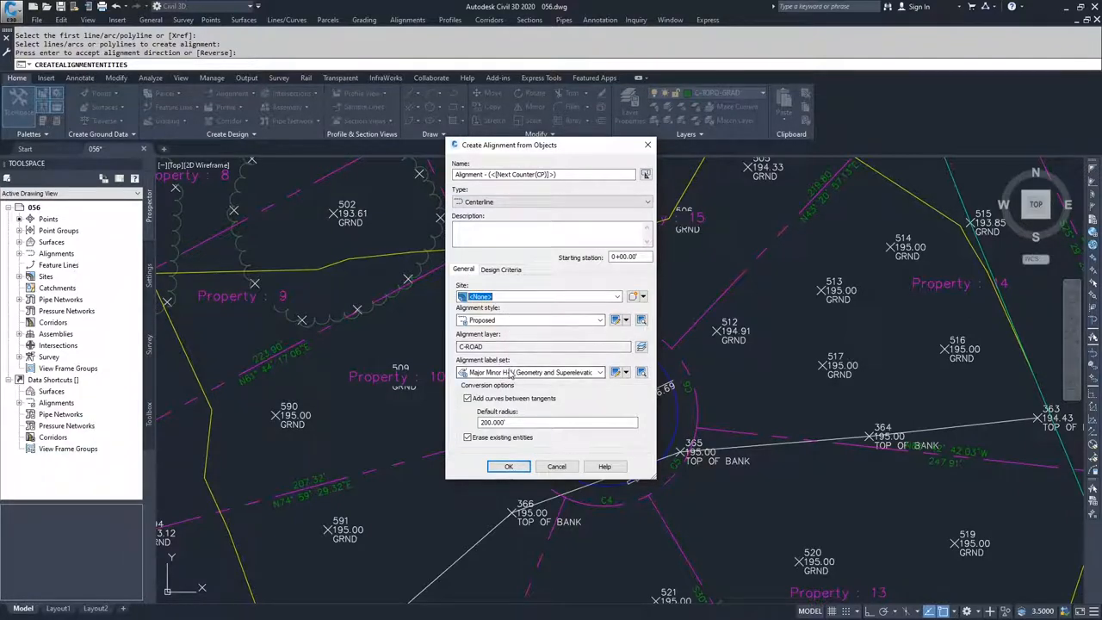
pyautogui.click(467, 397)
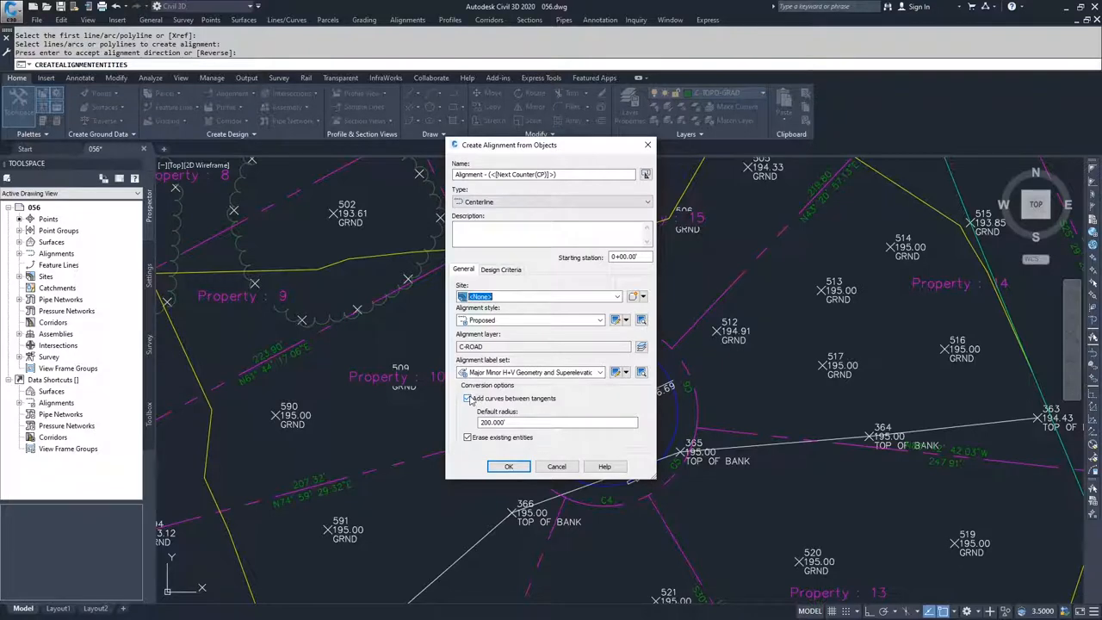
pyautogui.moveTo(532, 407)
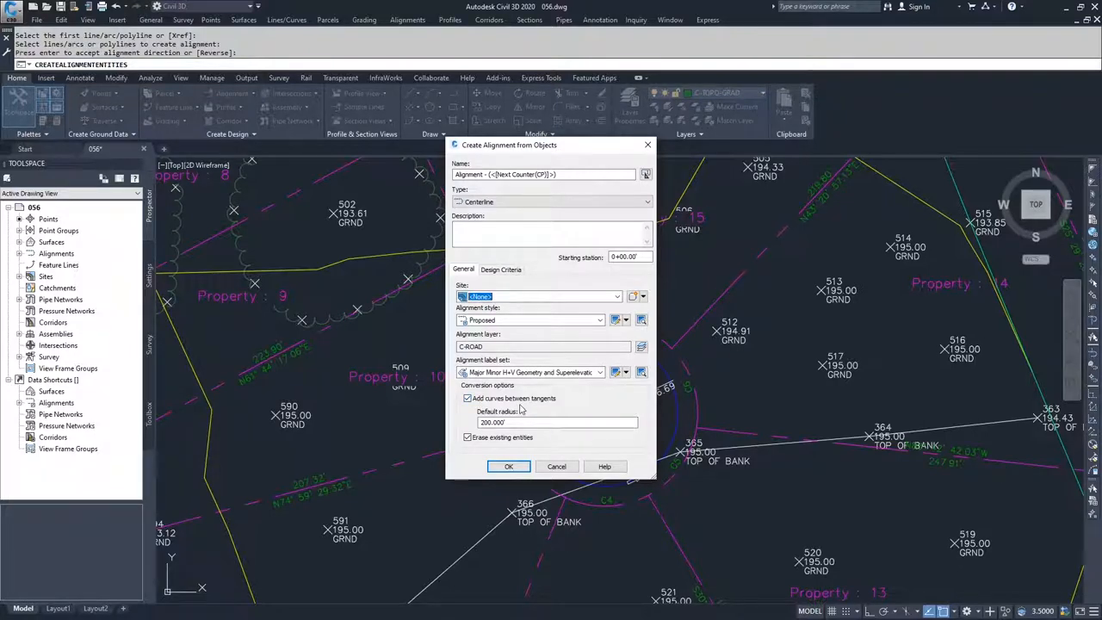
pyautogui.click(557, 421)
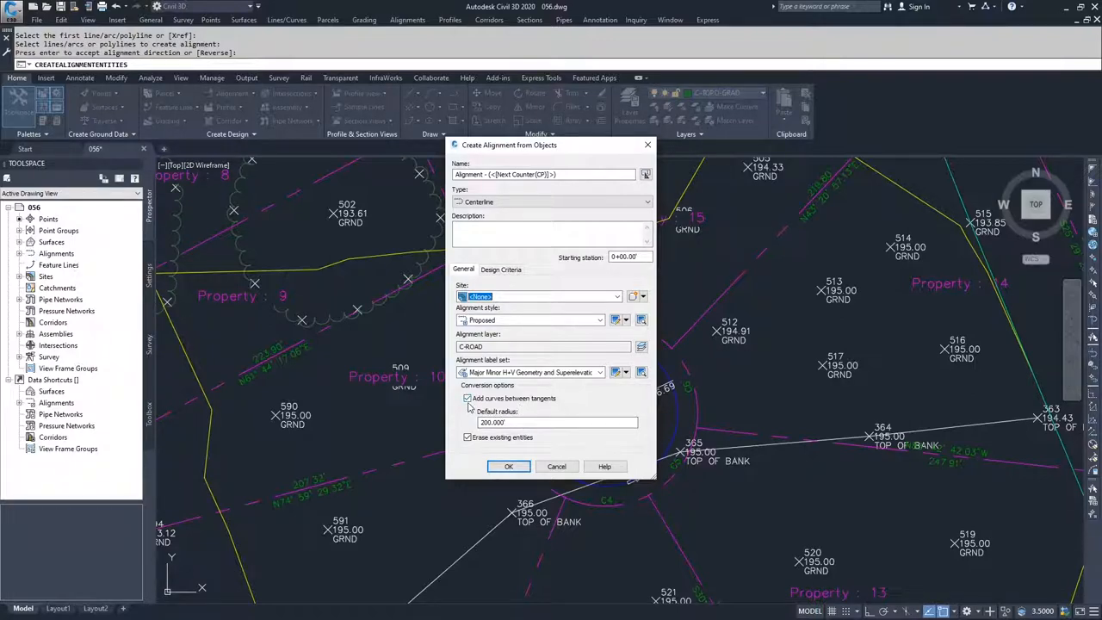
pyautogui.click(467, 397)
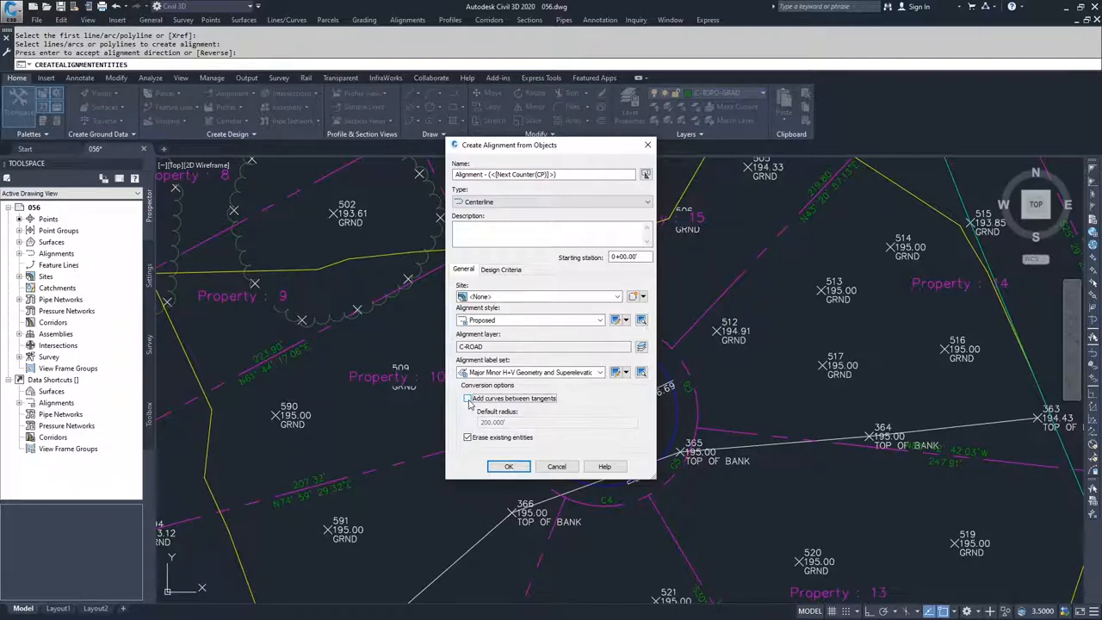
pyautogui.click(468, 397)
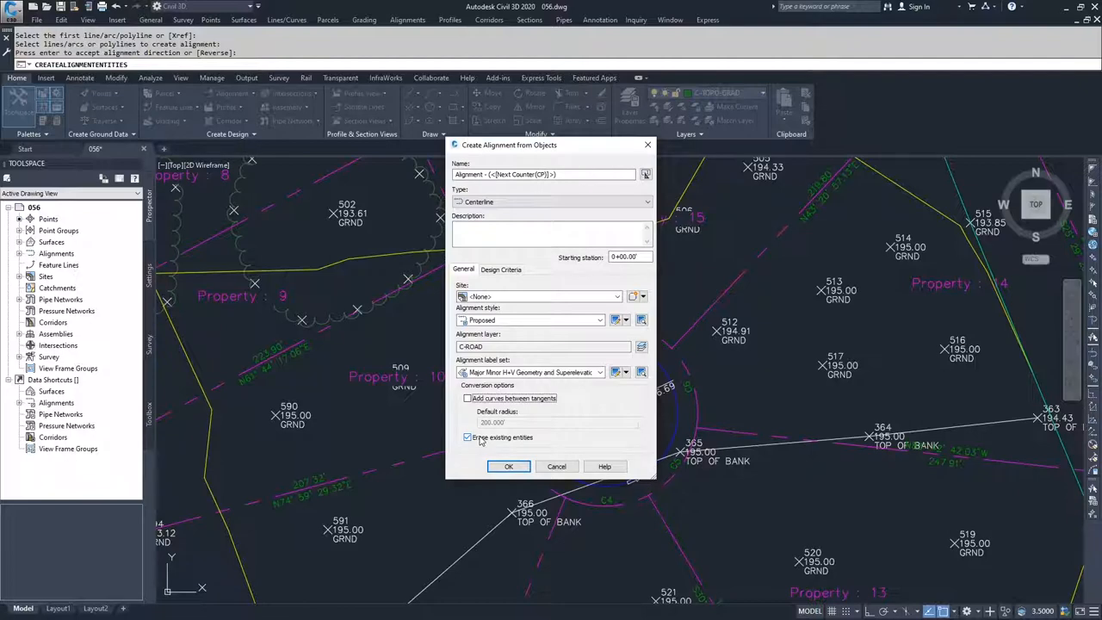
pyautogui.click(468, 437)
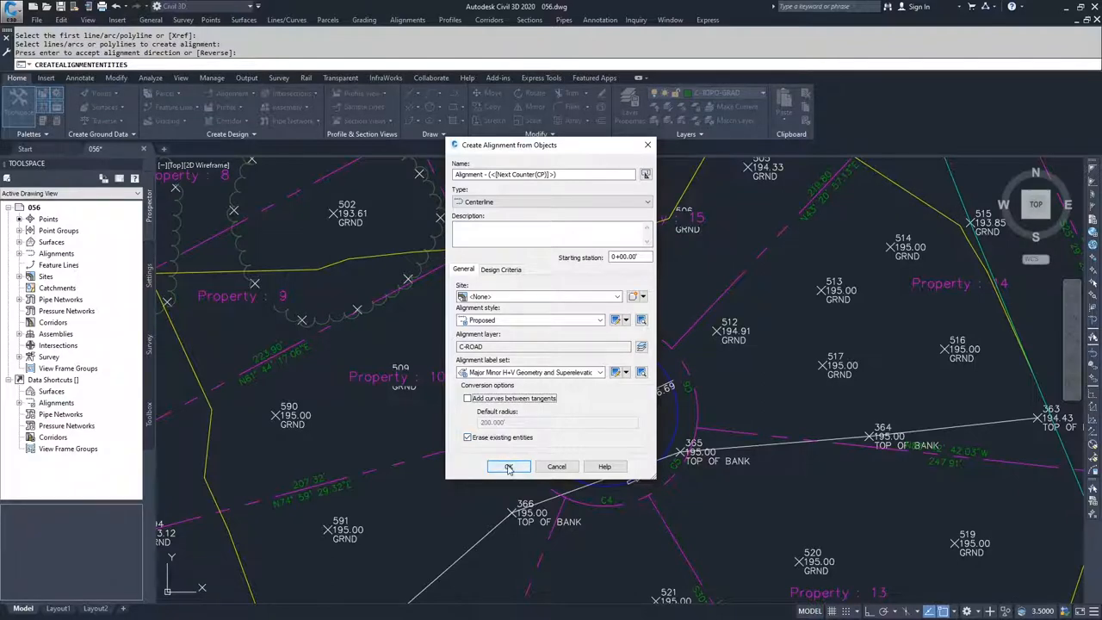
pyautogui.click(500, 268)
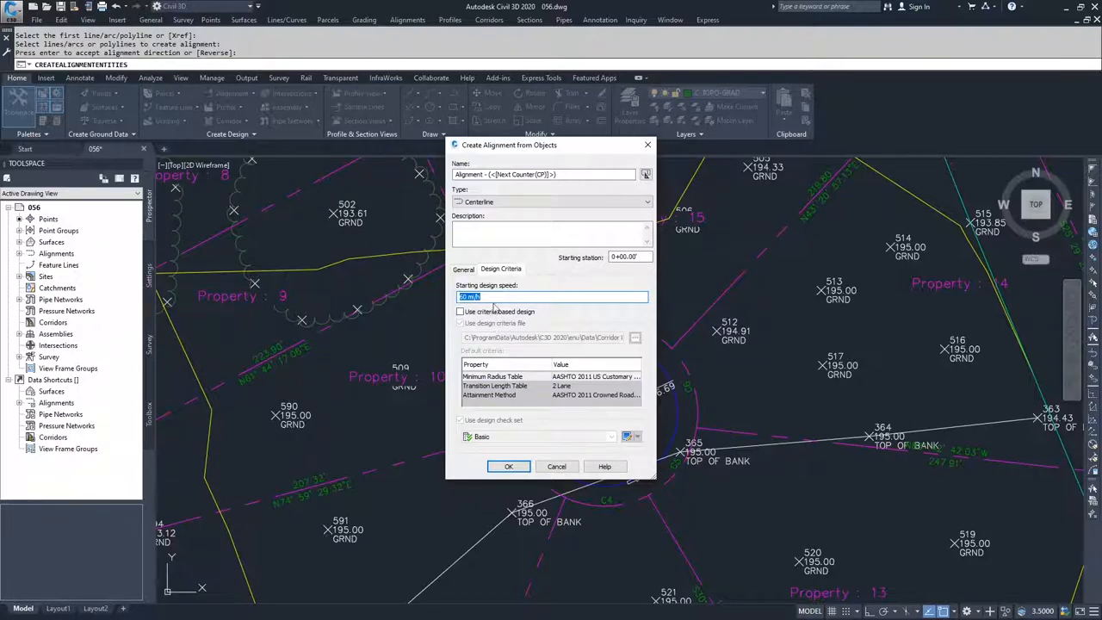
pyautogui.click(464, 269)
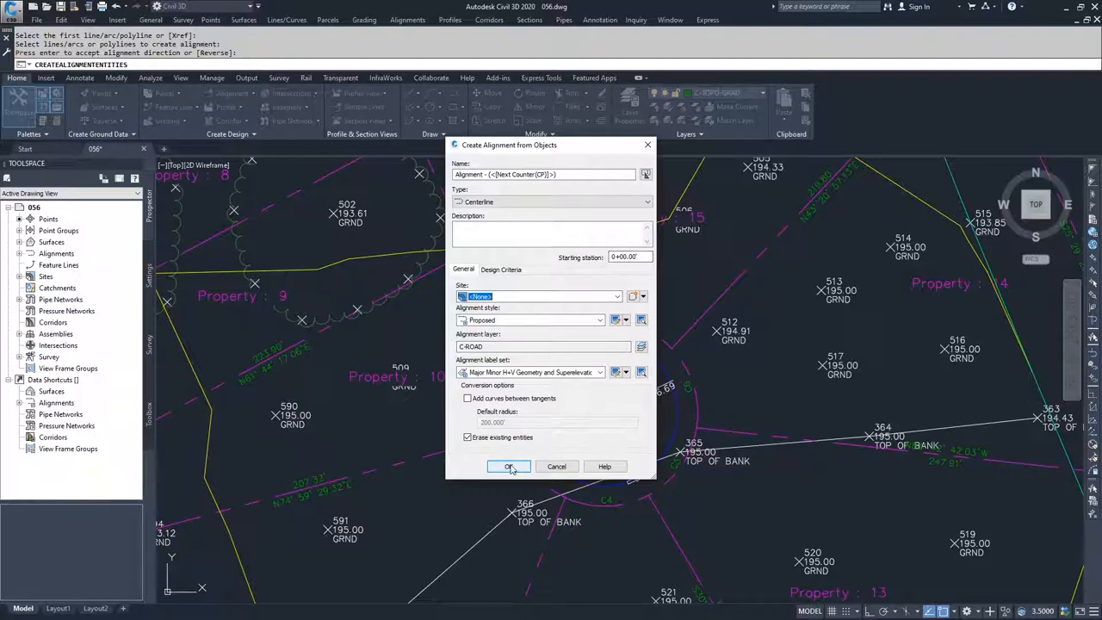
pyautogui.click(509, 465)
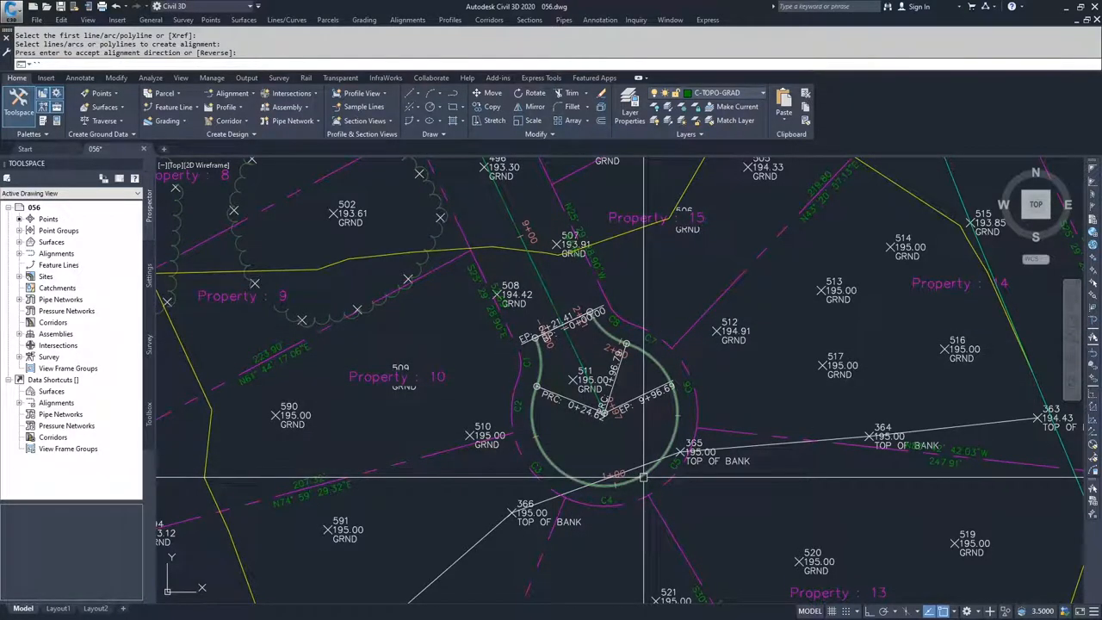
pyautogui.moveTo(643, 476)
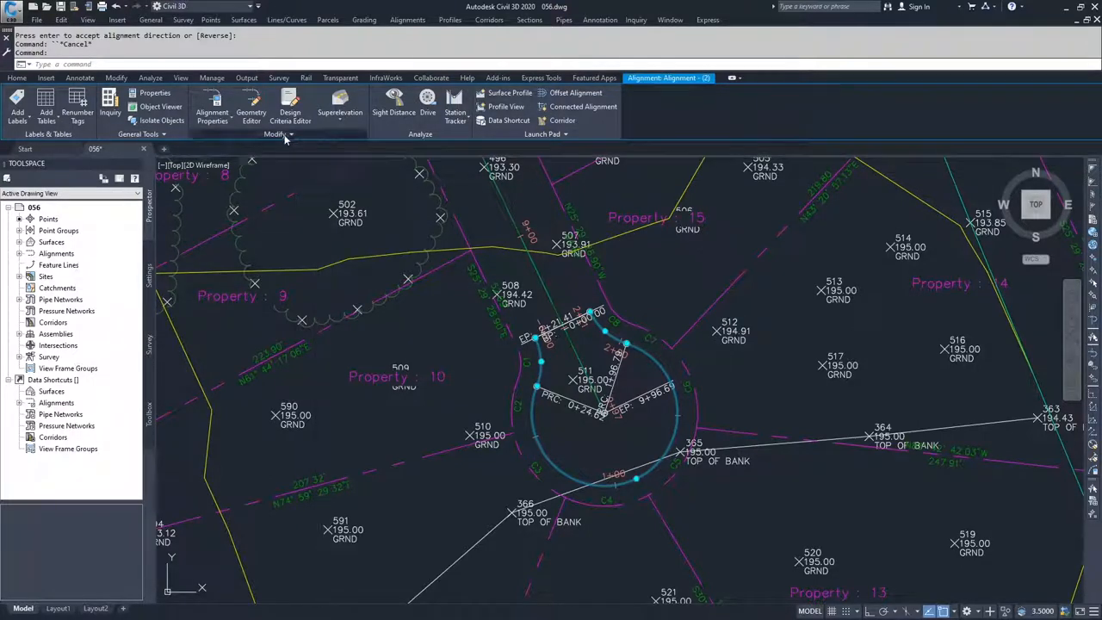
# - Expand the alignment's Modify panel to reveal options such as Reverse Direction
pyautogui.click(276, 135)
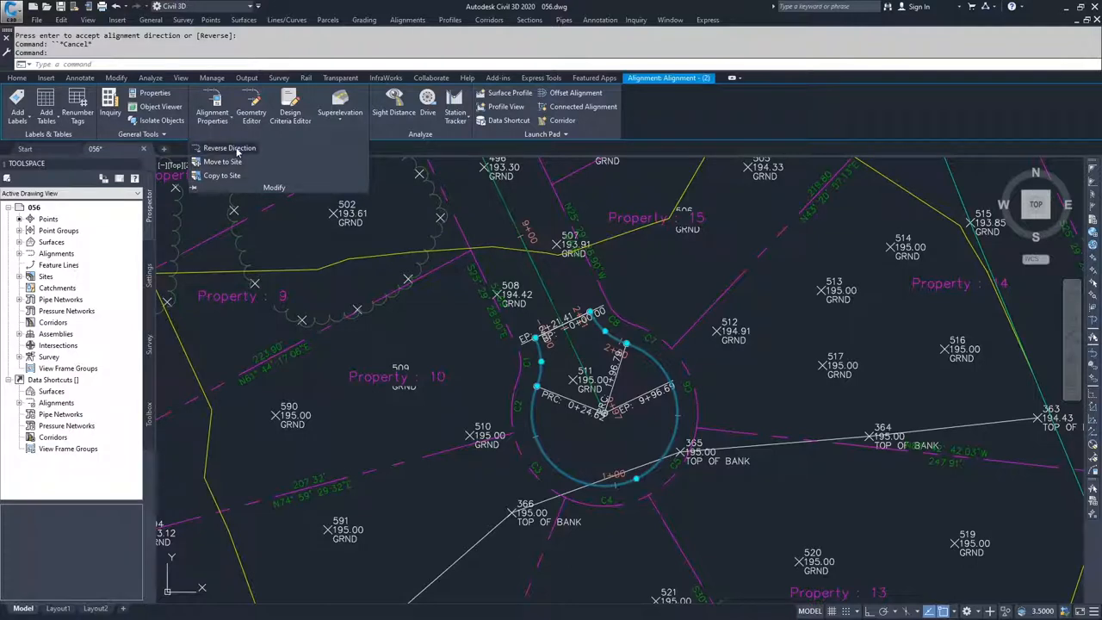
pyautogui.moveTo(229, 147)
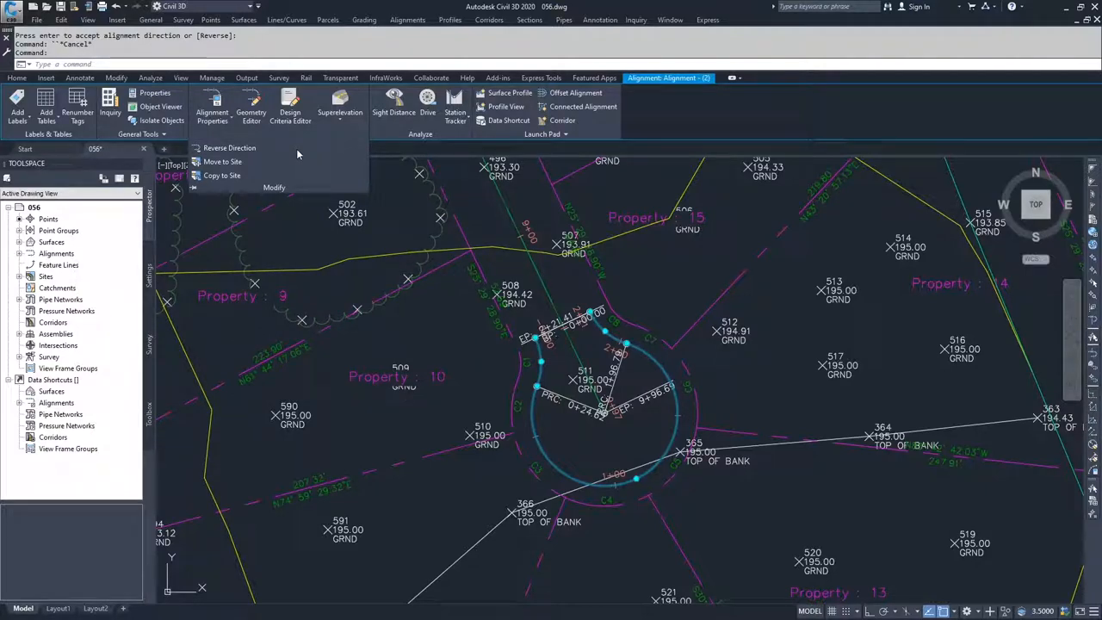
pyautogui.moveTo(279, 152)
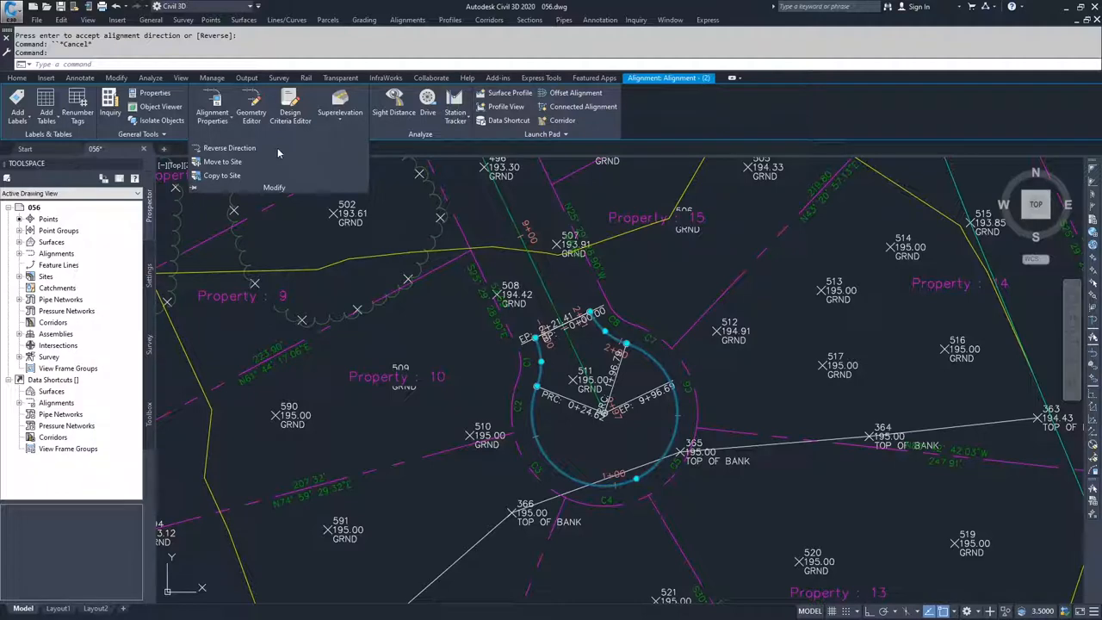
pyautogui.moveTo(229, 147)
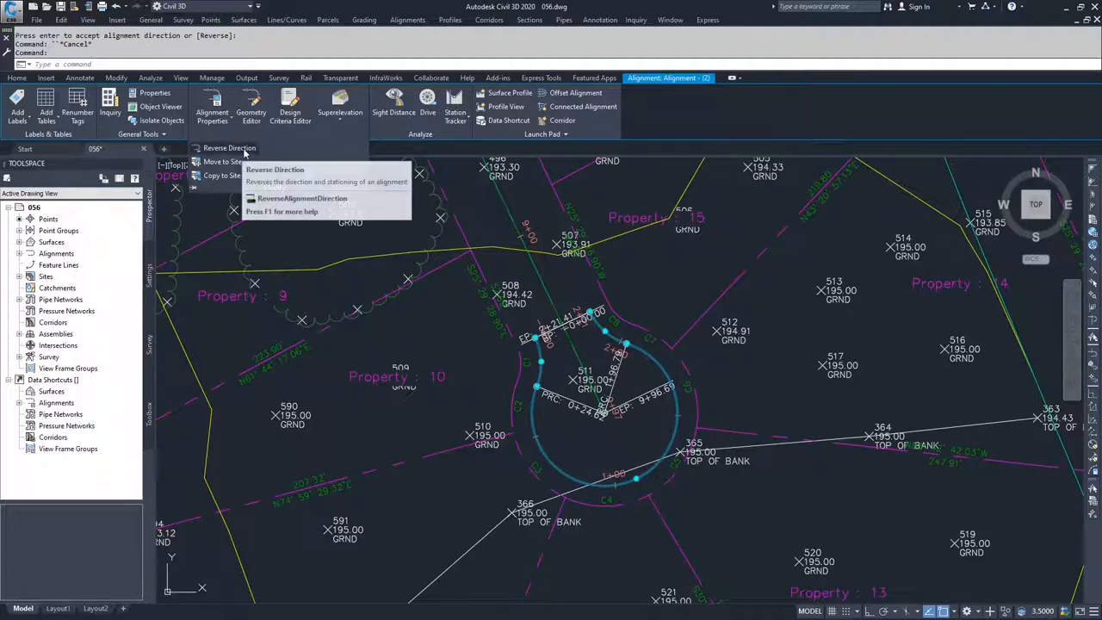
pyautogui.click(229, 147)
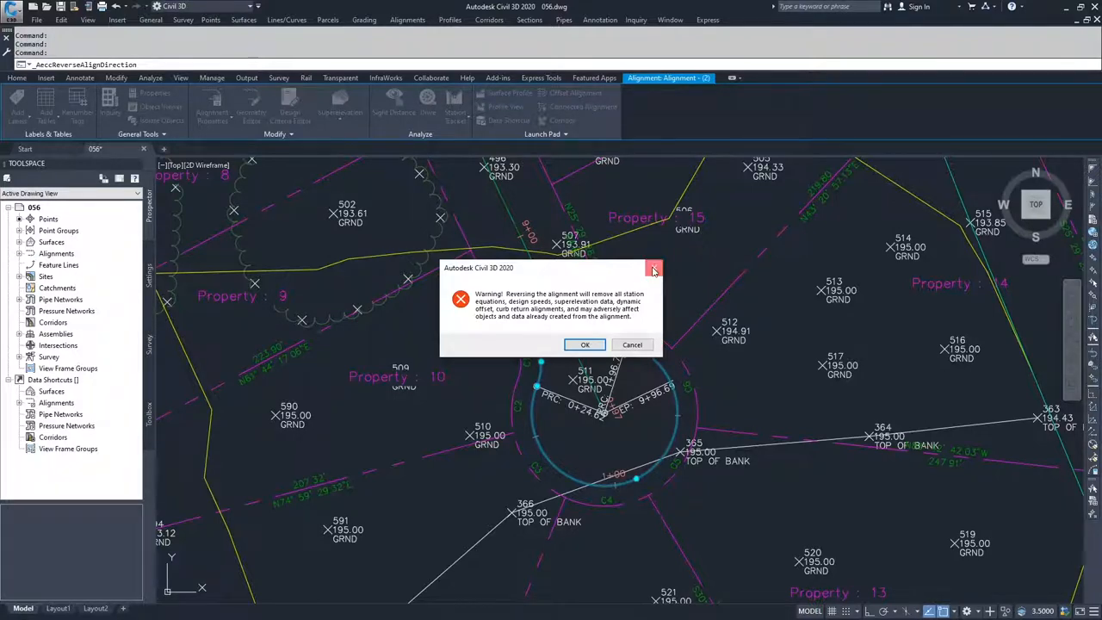
pyautogui.click(631, 344)
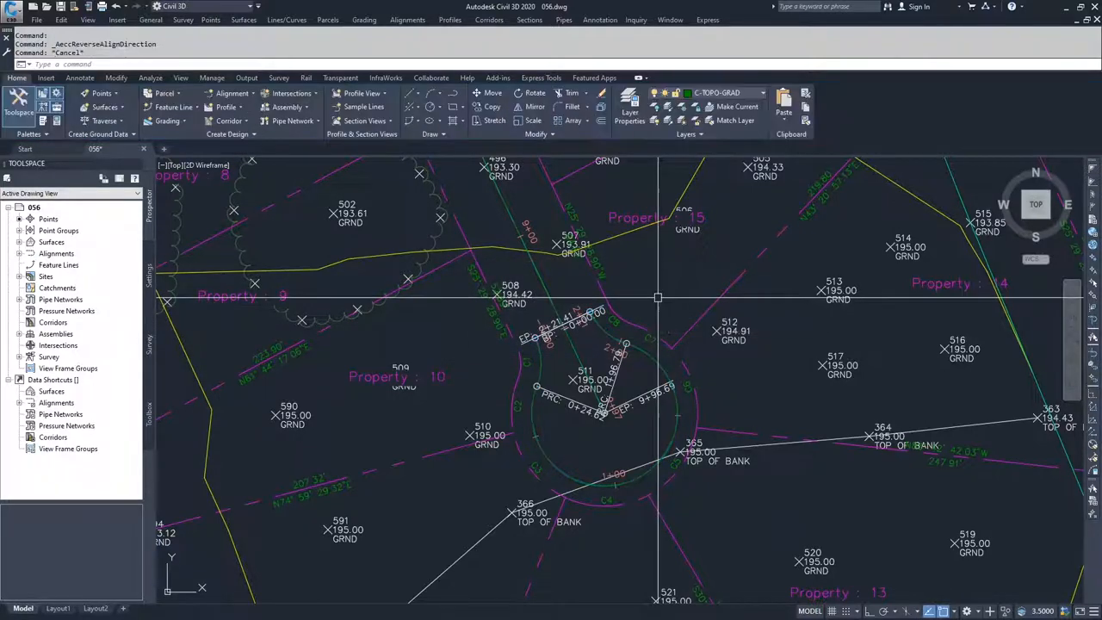
pyautogui.moveTo(656, 299)
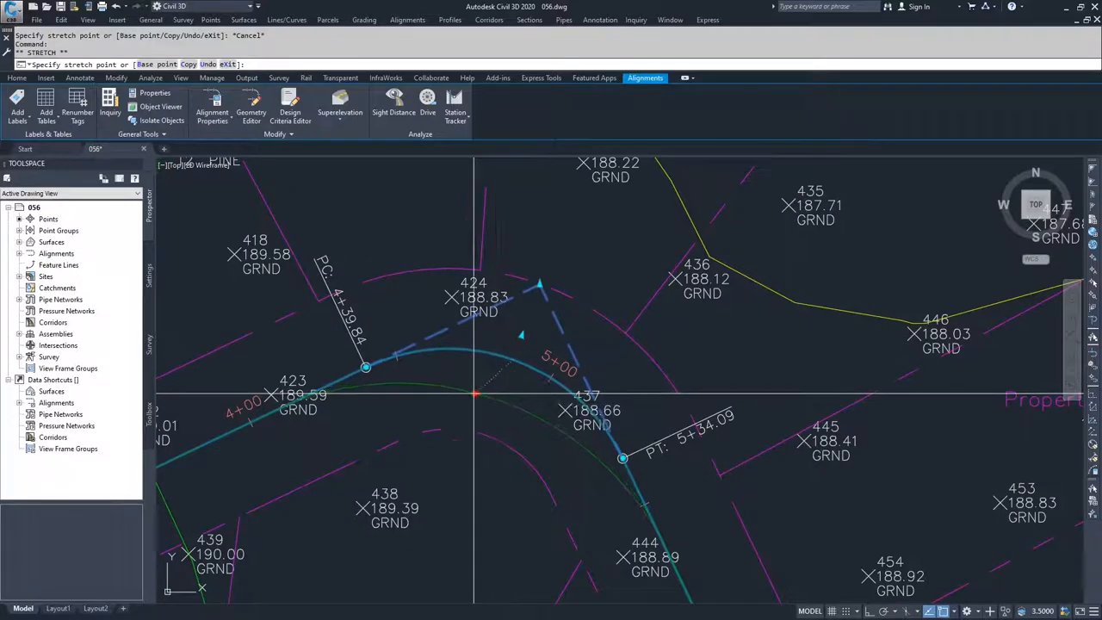
pyautogui.moveTo(471, 394)
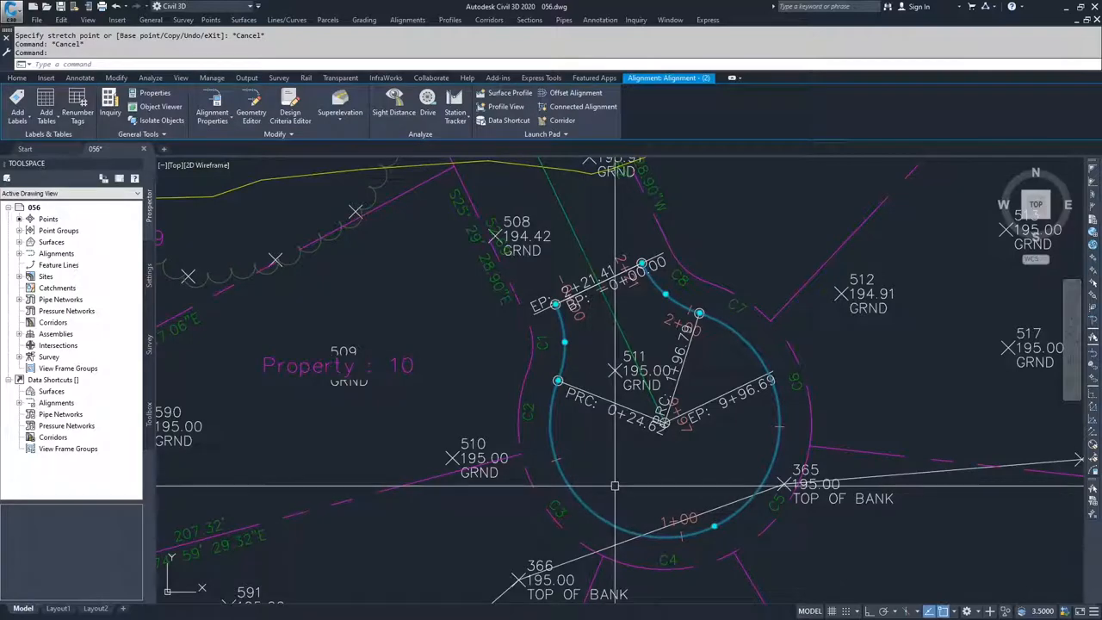
pyautogui.moveTo(610, 482)
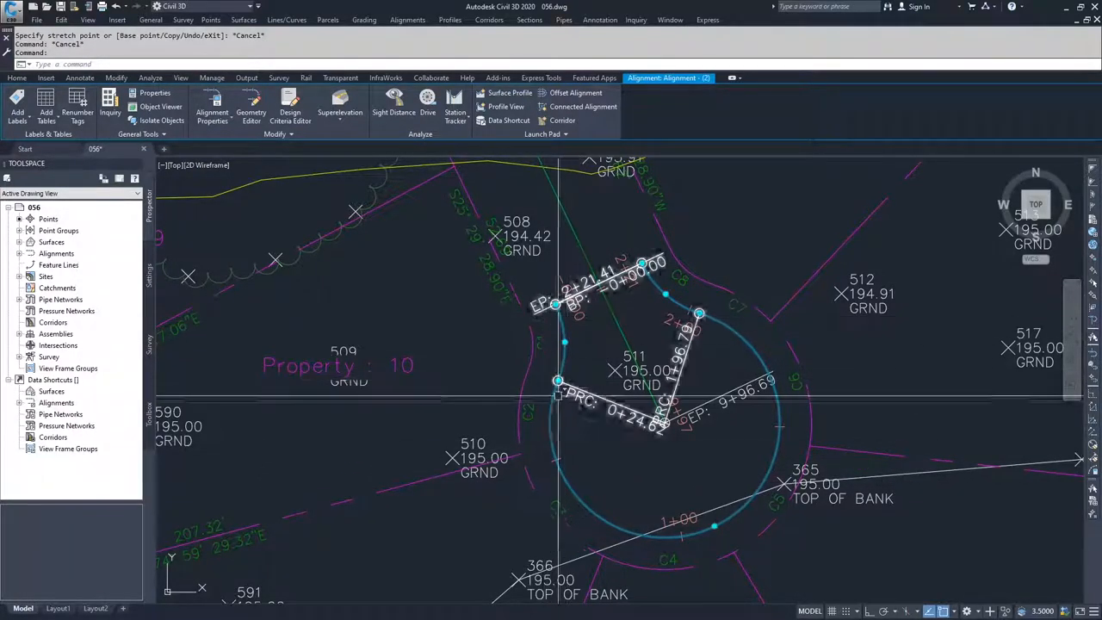
pyautogui.moveTo(626, 340)
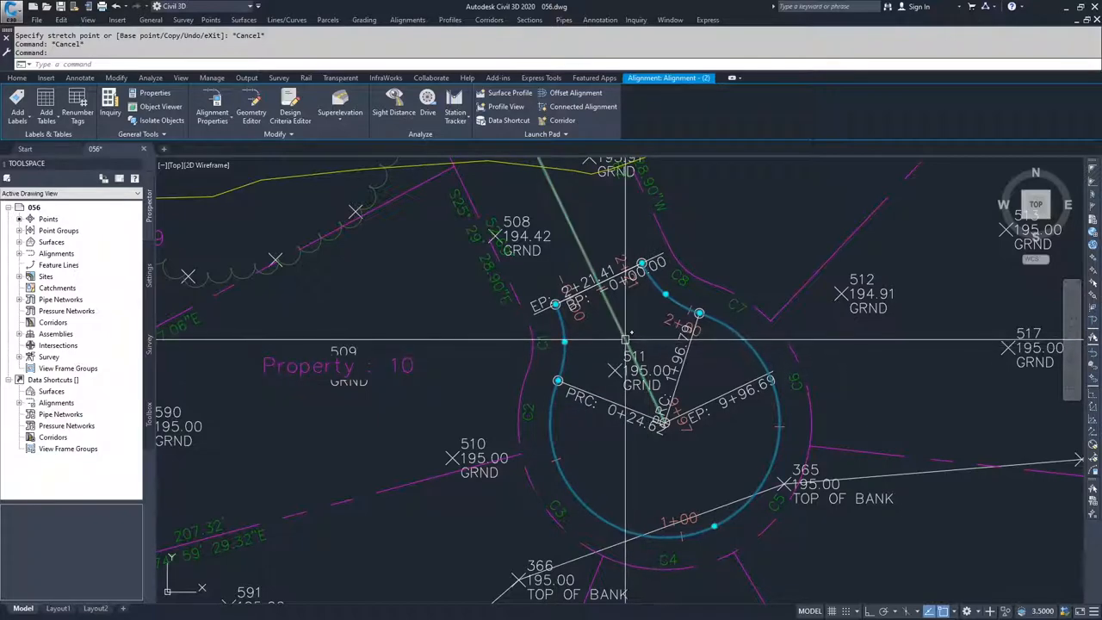